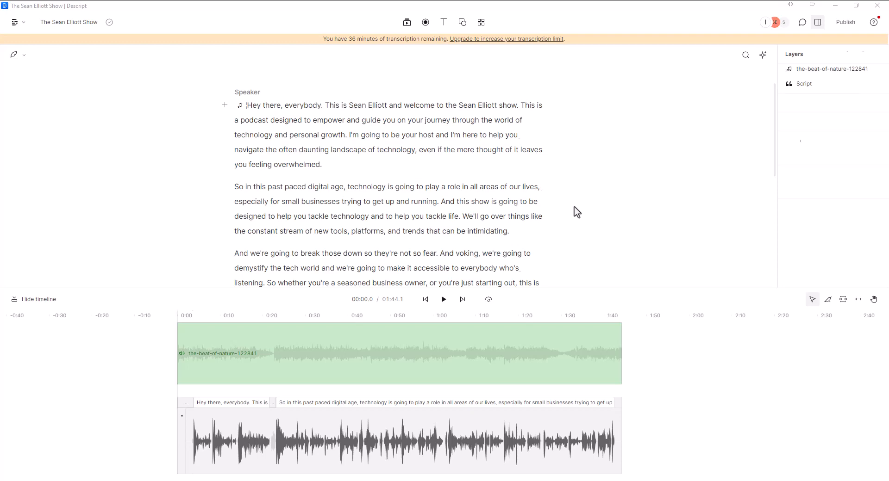
Select the music clip, comparing it with the narration clip, to focus the opening seconds
{"action": "left_click", "coordinate": [397, 353]}
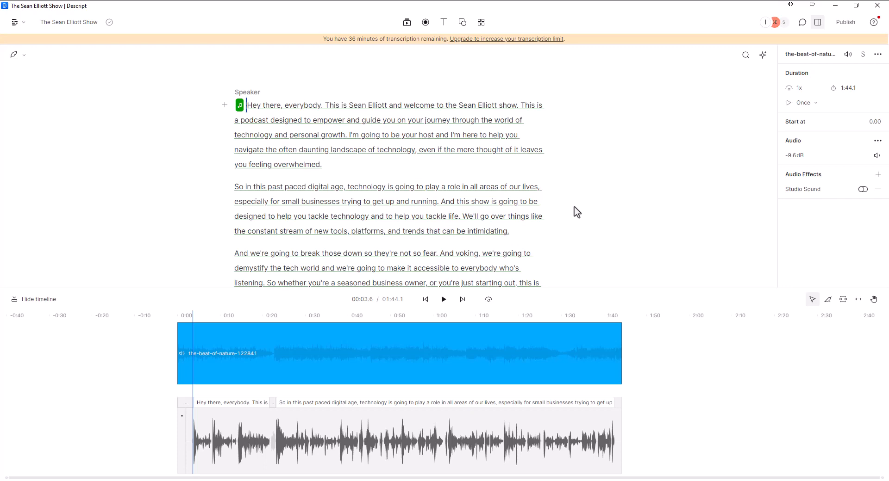
{"action": "left_click", "coordinate": [405, 353]}
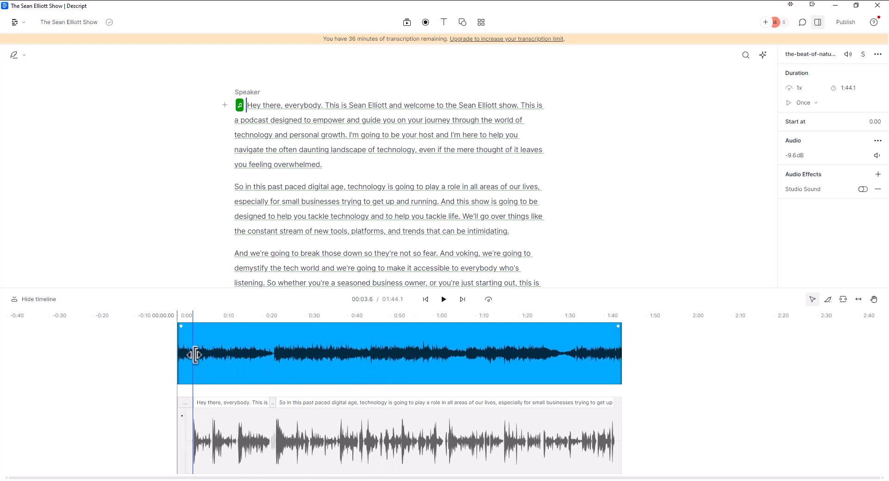
{"action": "mouse_move", "coordinate": [194, 361]}
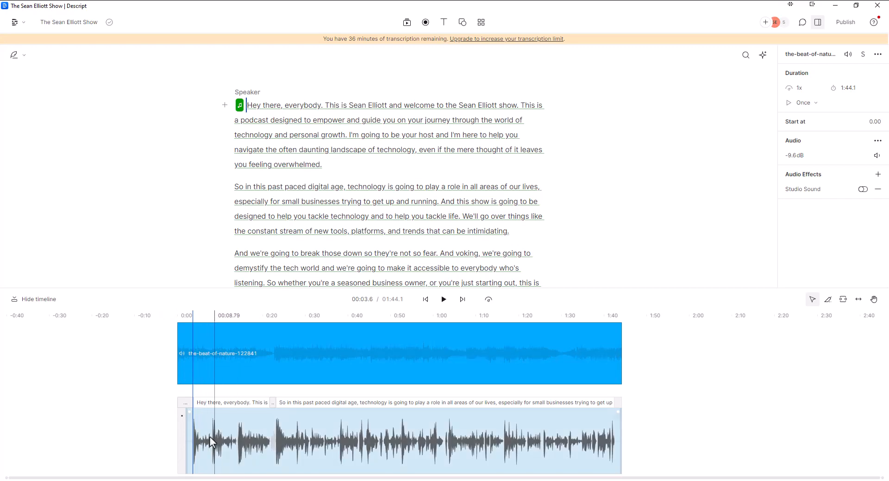
{"action": "left_click", "coordinate": [229, 446]}
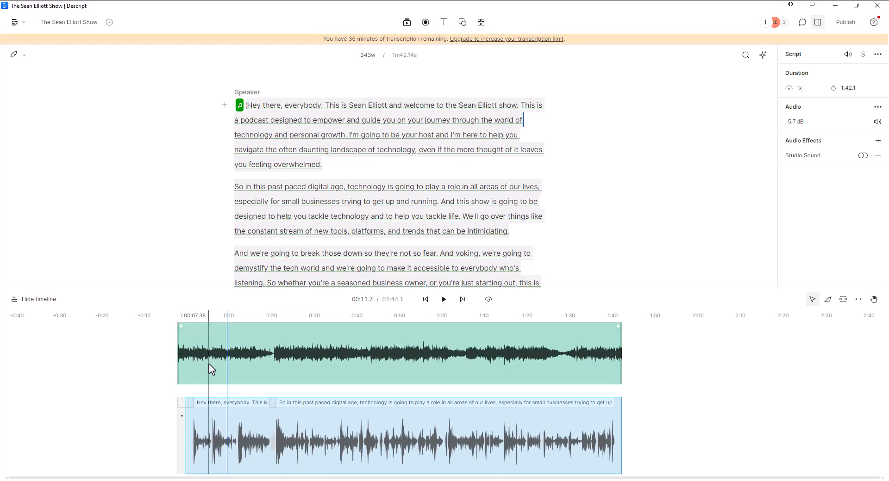
{"action": "left_click", "coordinate": [396, 352]}
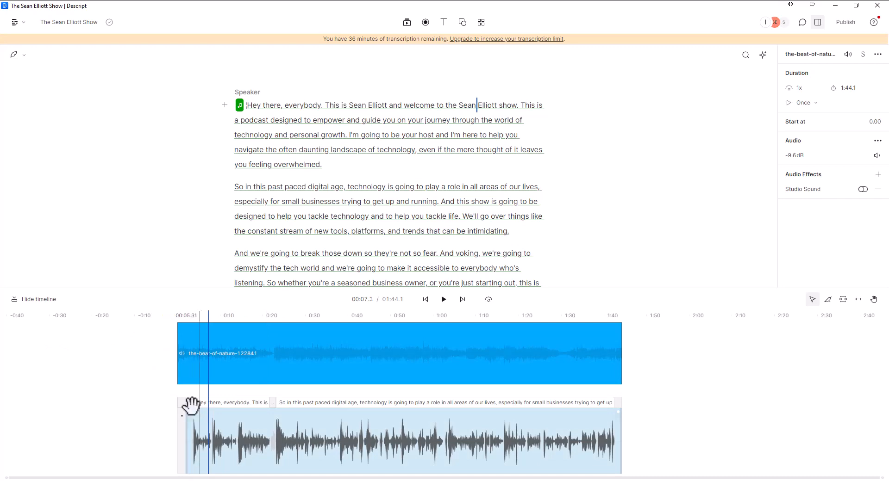
{"action": "left_click", "coordinate": [269, 353]}
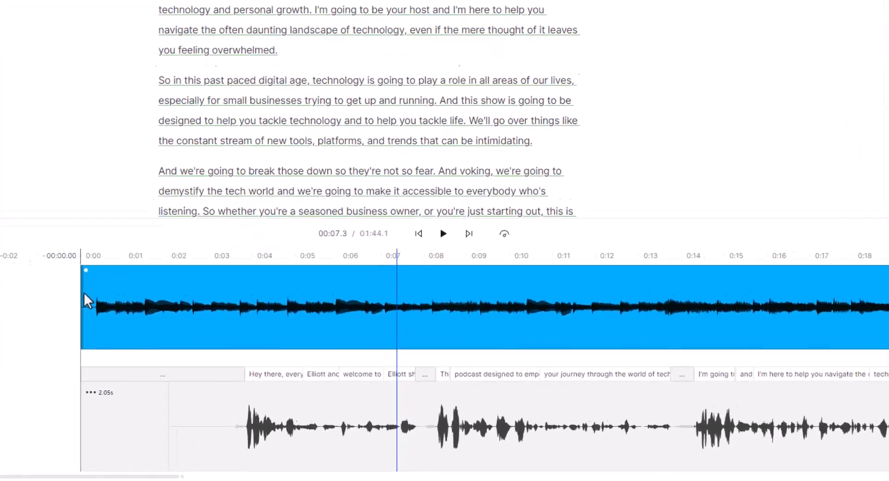
Add a volume keyframe at the music clip's start and move the playhead to about four seconds
{"action": "right_click", "coordinate": [88, 301]}
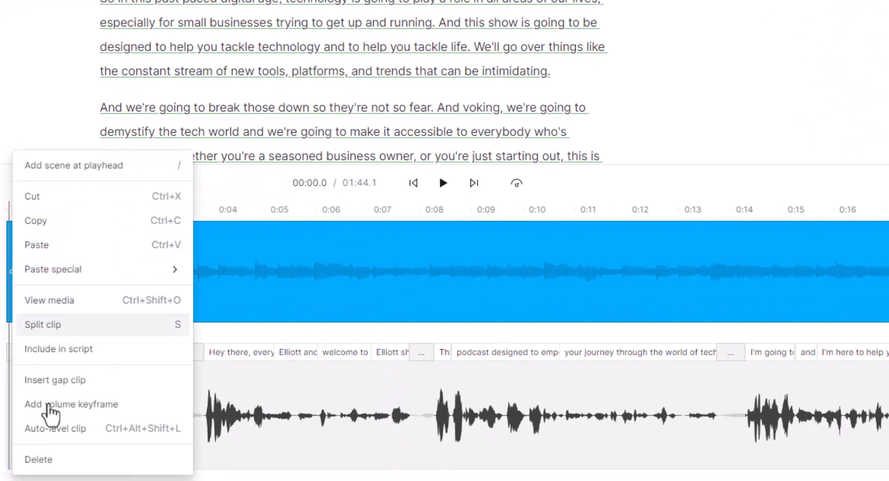
{"action": "mouse_move", "coordinate": [51, 408]}
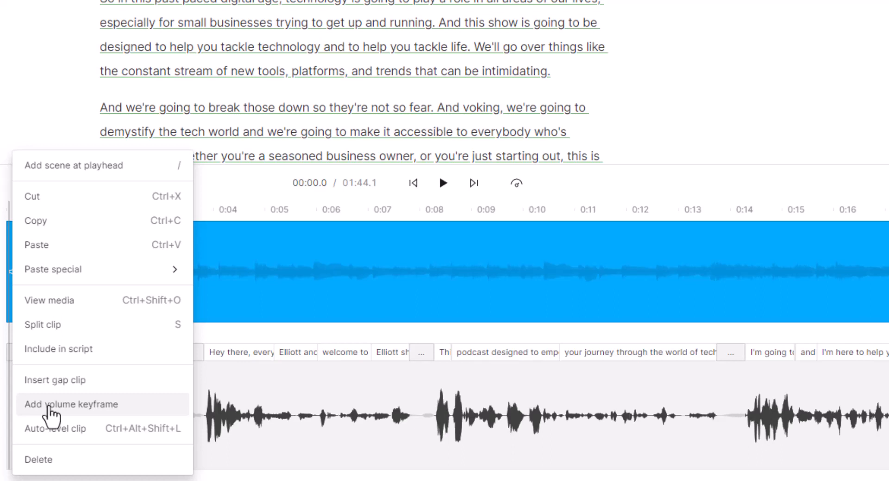
{"action": "left_click", "coordinate": [70, 404]}
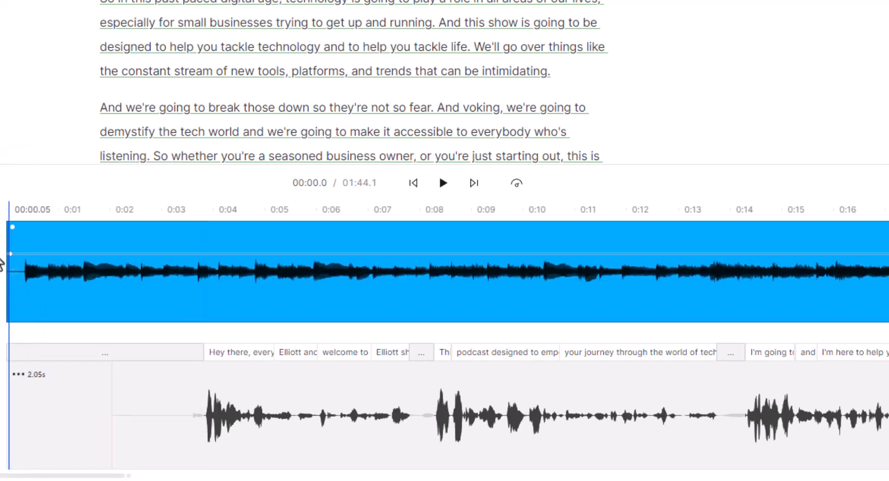
{"action": "mouse_move", "coordinate": [11, 277]}
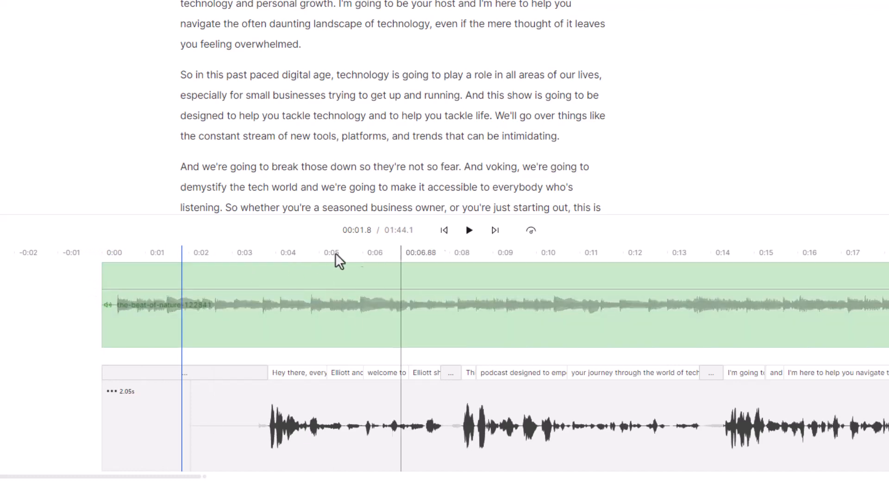
{"action": "left_click", "coordinate": [469, 230]}
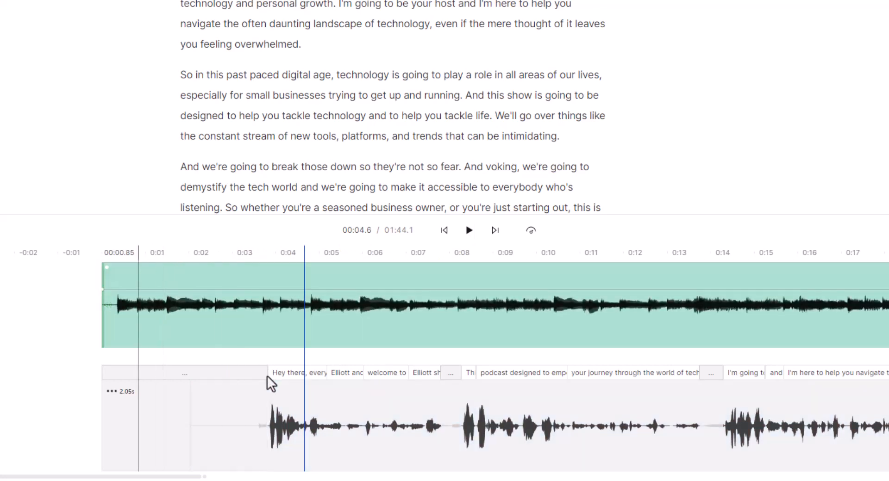
{"action": "mouse_move", "coordinate": [240, 296]}
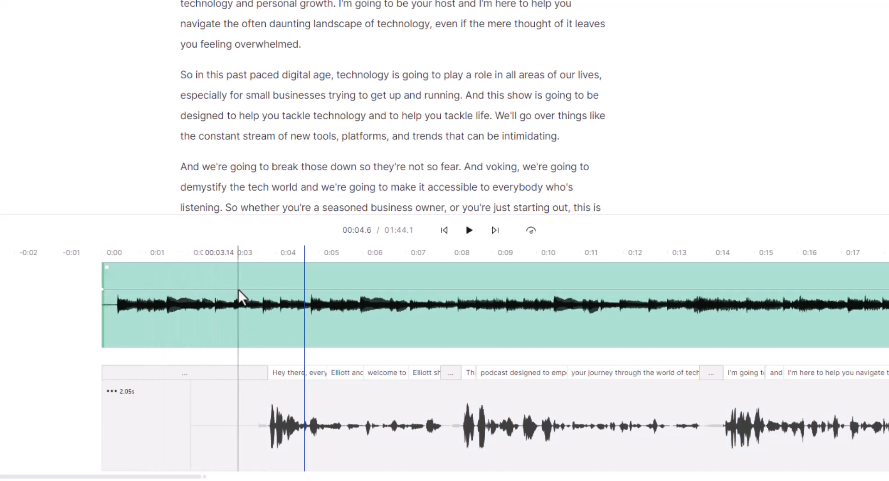
Add a keyframe near 0:03, adjust the opening keyframe, and pull the volume down after three seconds
{"action": "right_click", "coordinate": [237, 298]}
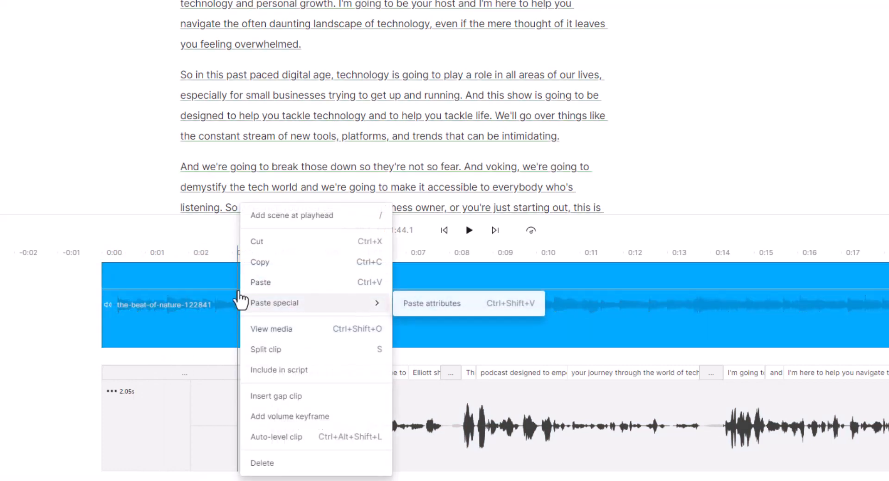
{"action": "mouse_move", "coordinate": [275, 422]}
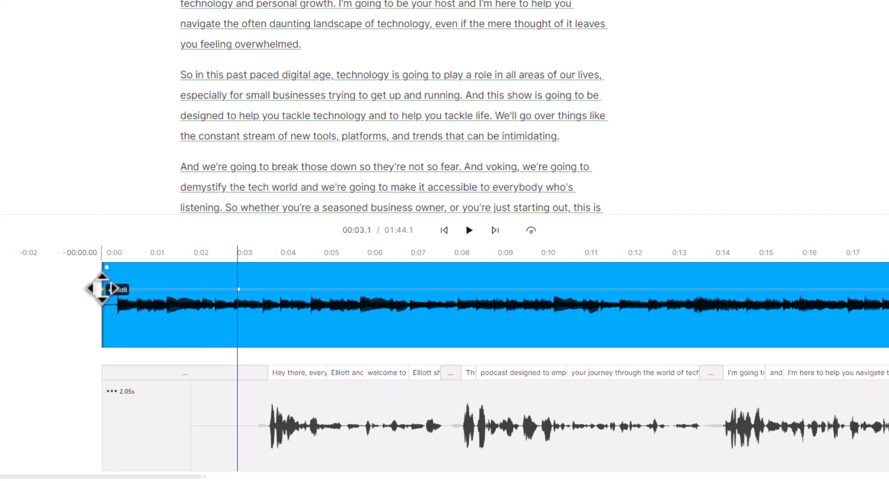
{"action": "left_click_drag", "start_coordinate": [106, 289], "coordinate": [164, 287]}
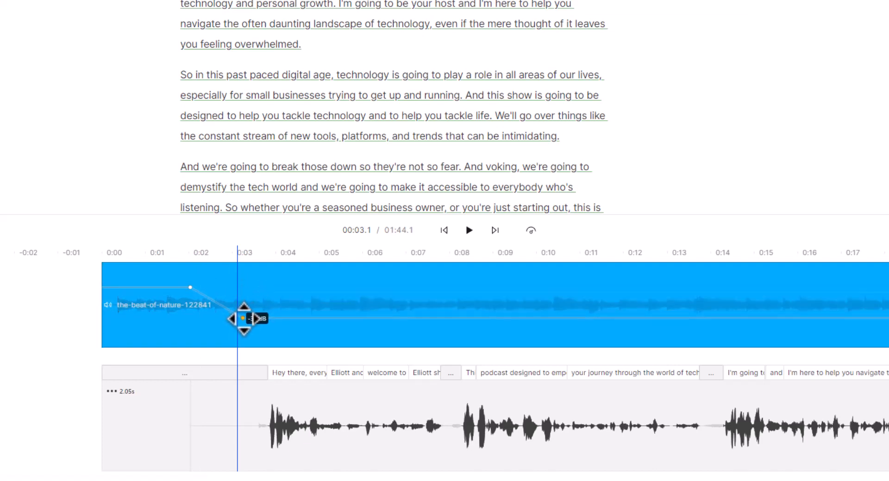
{"action": "left_click_drag", "start_coordinate": [243, 317], "coordinate": [243, 327]}
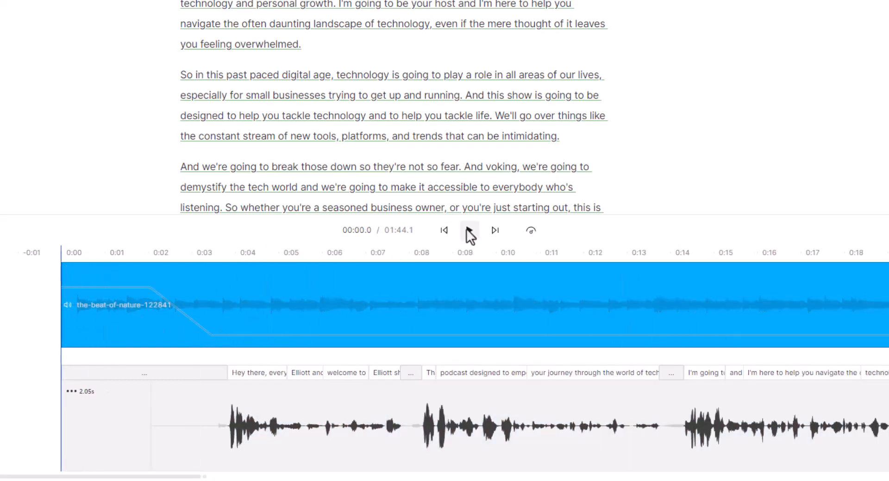
Play the opening from the beginning to hear the music dip under the narration
{"action": "left_click", "coordinate": [468, 230]}
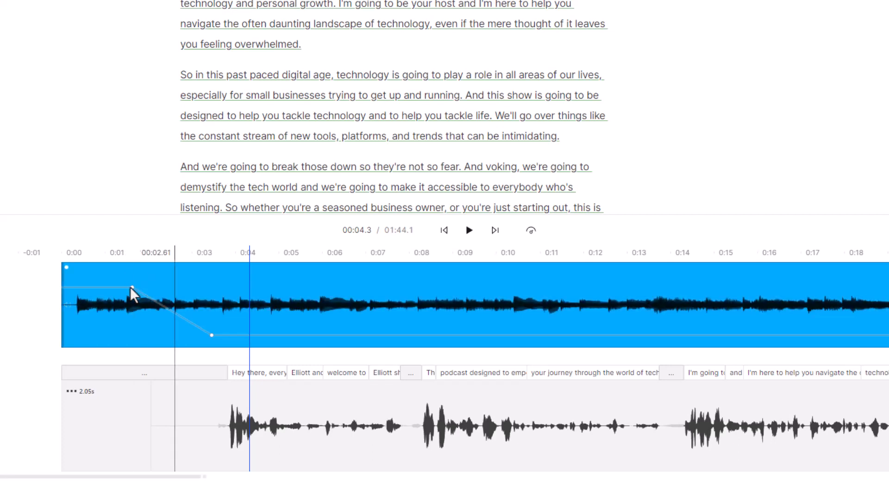
{"action": "left_click", "coordinate": [444, 230]}
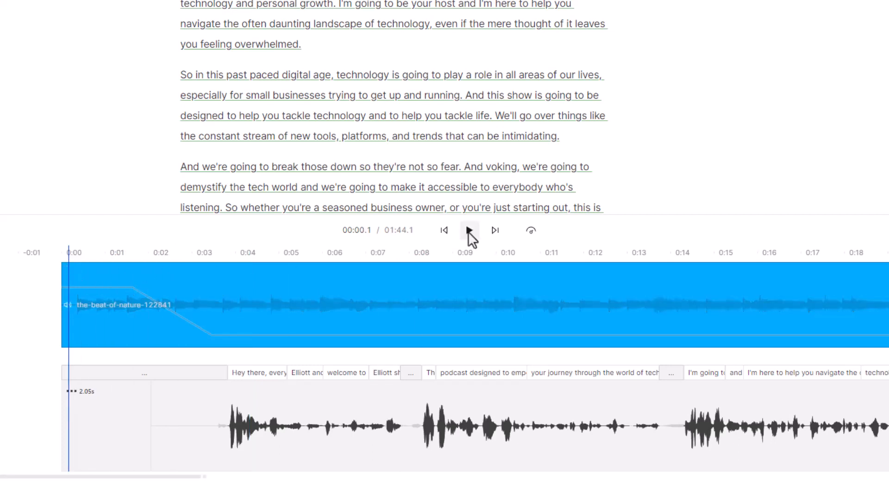
{"action": "left_click", "coordinate": [470, 230]}
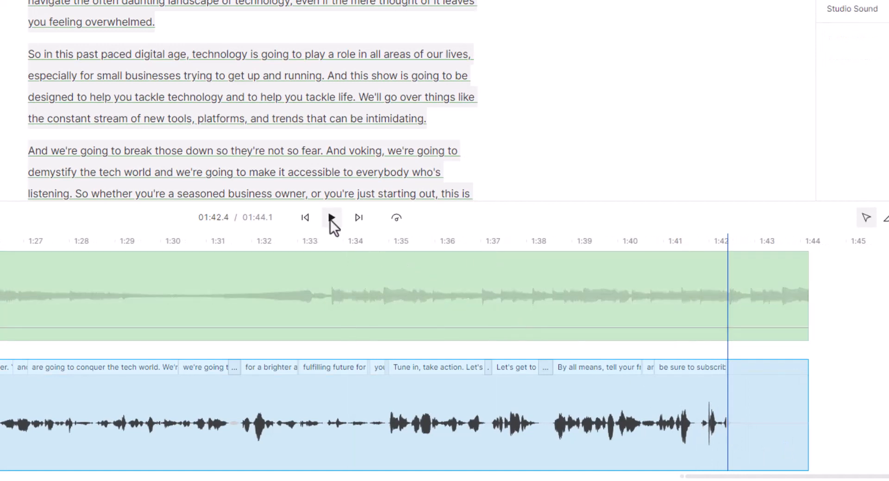
Play and pause near the ending, then add a music volume keyframe at 1:42
{"action": "left_click", "coordinate": [332, 217]}
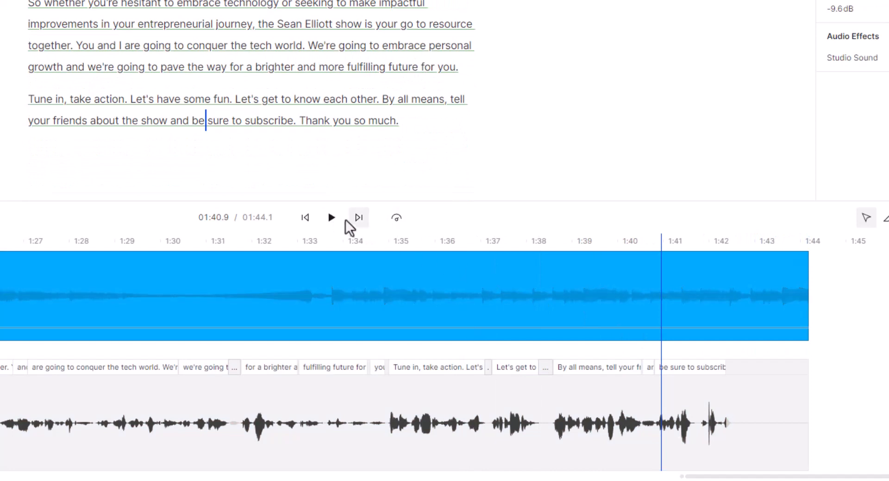
{"action": "left_click", "coordinate": [331, 218]}
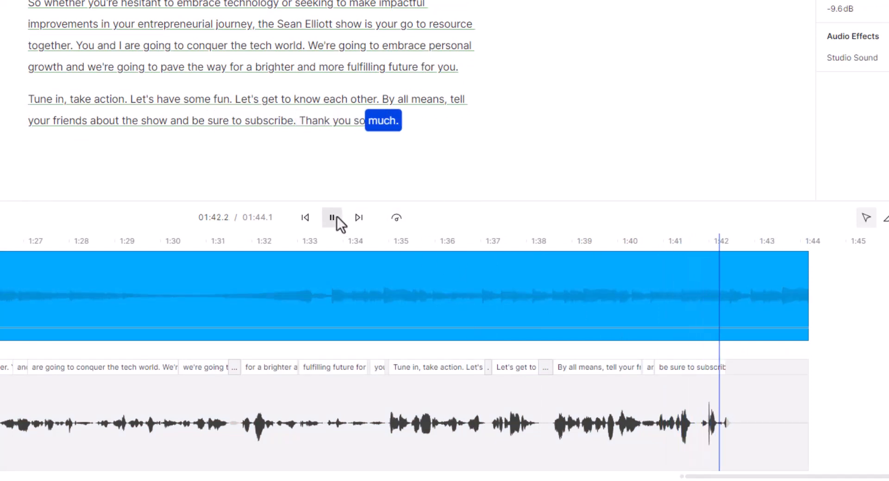
{"action": "left_click", "coordinate": [330, 217]}
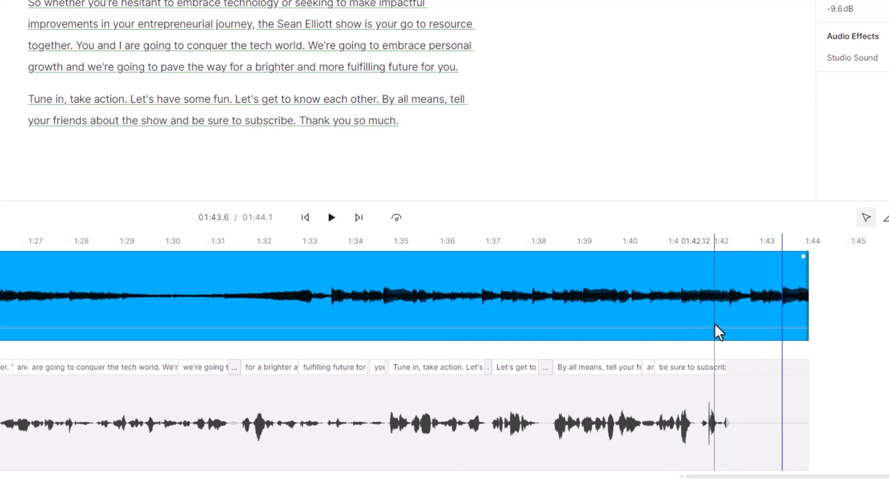
{"action": "right_click", "coordinate": [719, 332]}
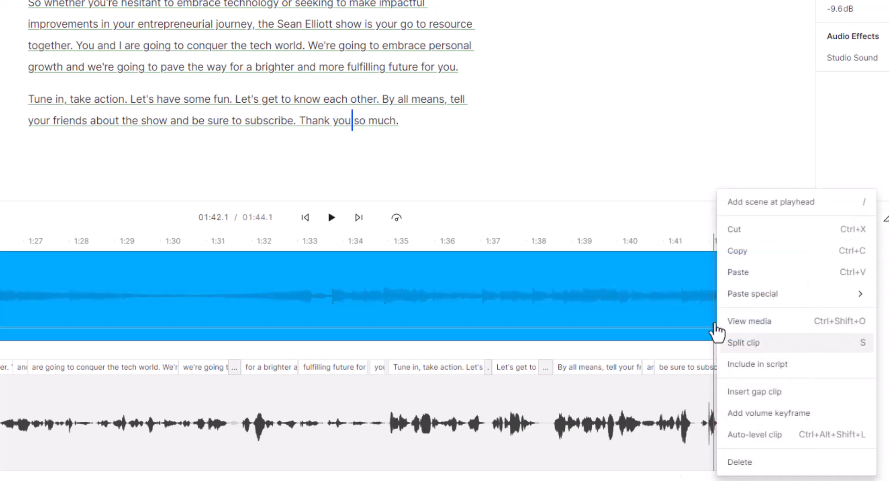
{"action": "mouse_move", "coordinate": [766, 419]}
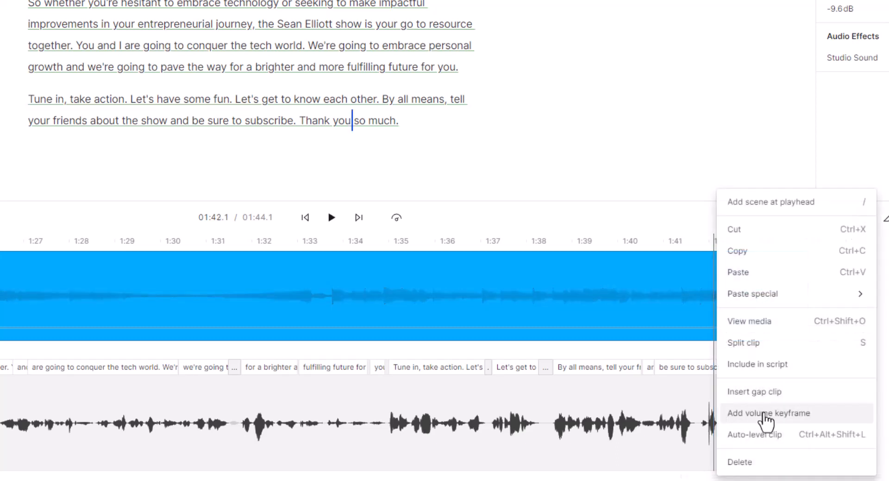
{"action": "left_click", "coordinate": [768, 412]}
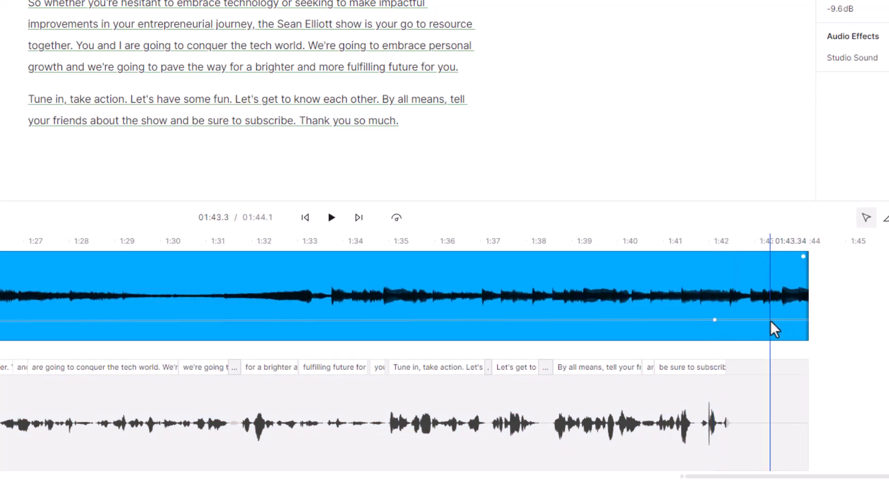
Add a second music keyframe near 1:43 and drag it down to fade out
{"action": "right_click", "coordinate": [771, 328]}
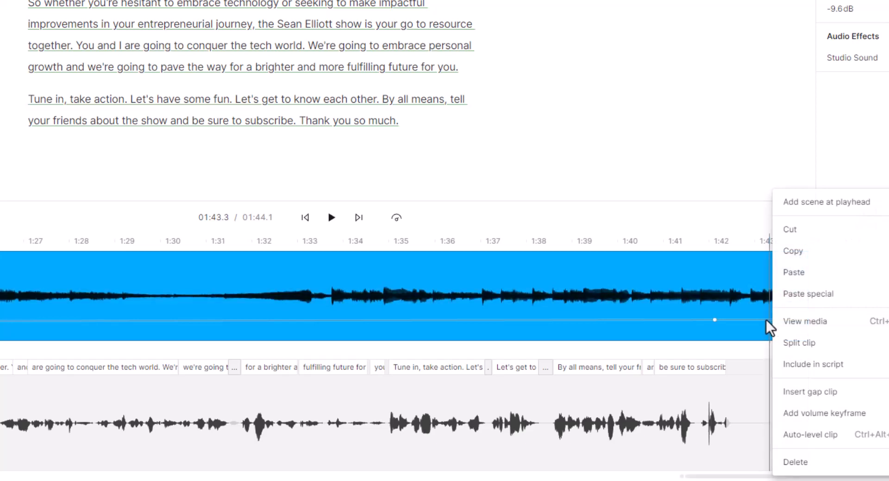
{"action": "mouse_move", "coordinate": [822, 414]}
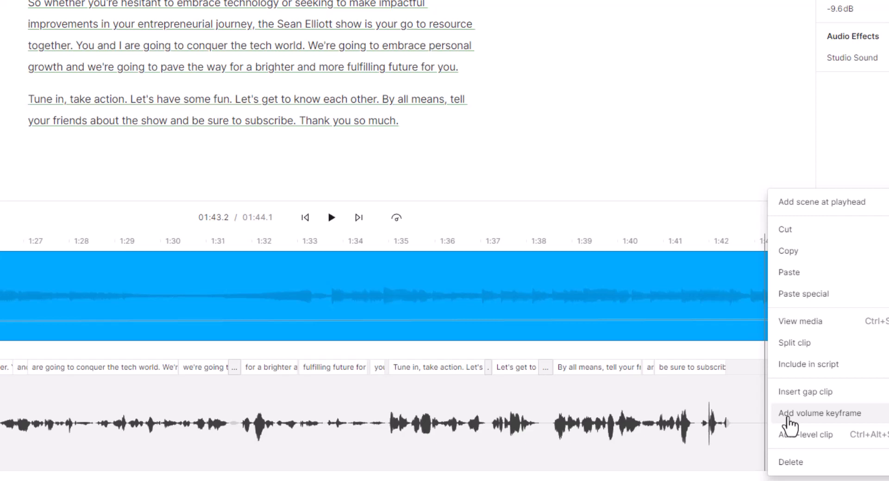
{"action": "left_click", "coordinate": [820, 413]}
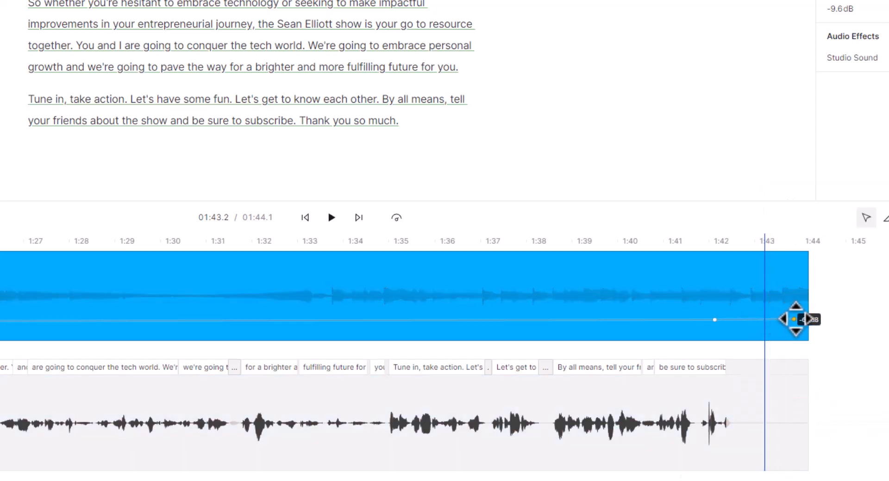
{"action": "left_click_drag", "start_coordinate": [799, 318], "coordinate": [808, 335]}
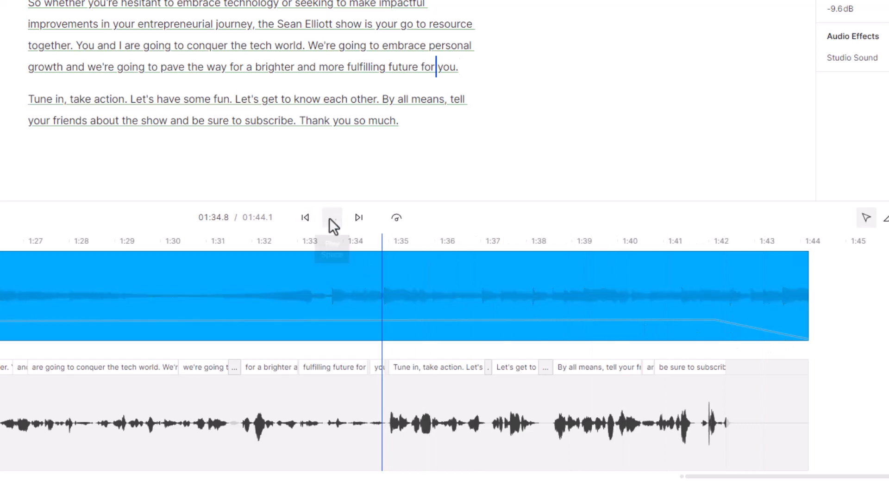
Replay the ending fade, then nudge the 1:42 keyframe's music level slightly lower
{"action": "left_click", "coordinate": [331, 217]}
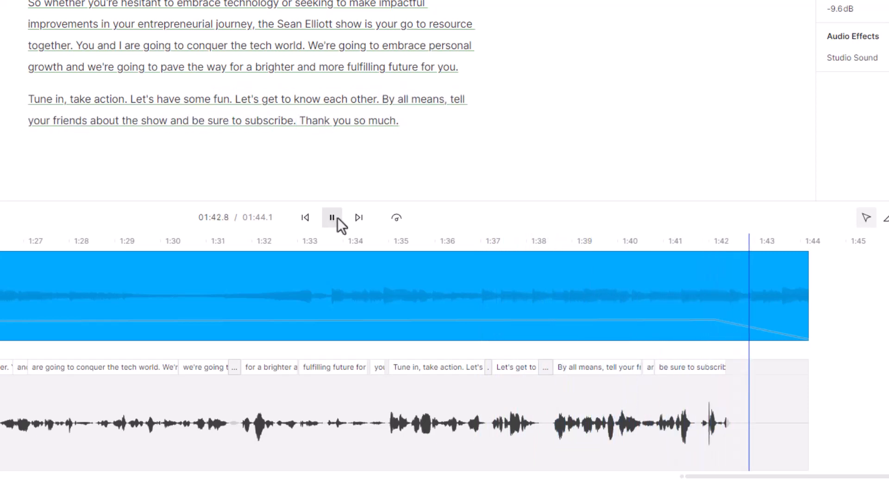
{"action": "left_click", "coordinate": [331, 218]}
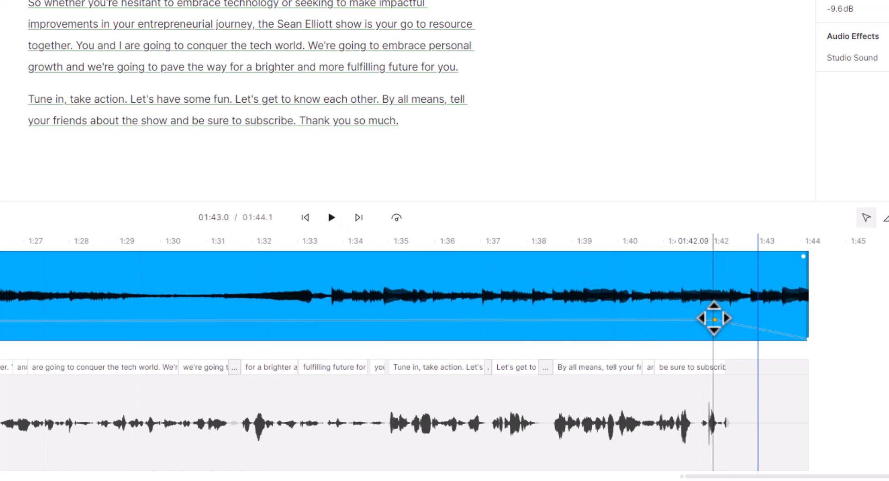
{"action": "left_click_drag", "start_coordinate": [715, 318], "coordinate": [725, 318]}
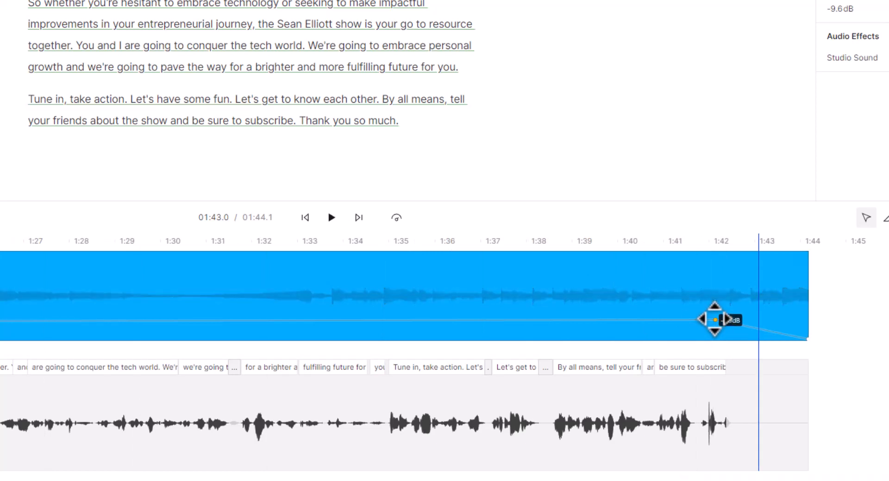
{"action": "left_click_drag", "start_coordinate": [715, 319], "coordinate": [715, 326]}
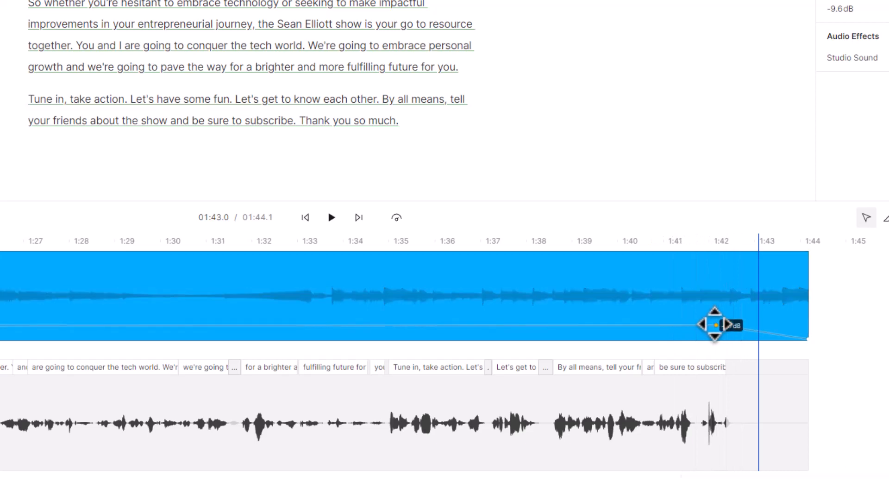
{"action": "left_click_drag", "start_coordinate": [715, 325], "coordinate": [714, 328]}
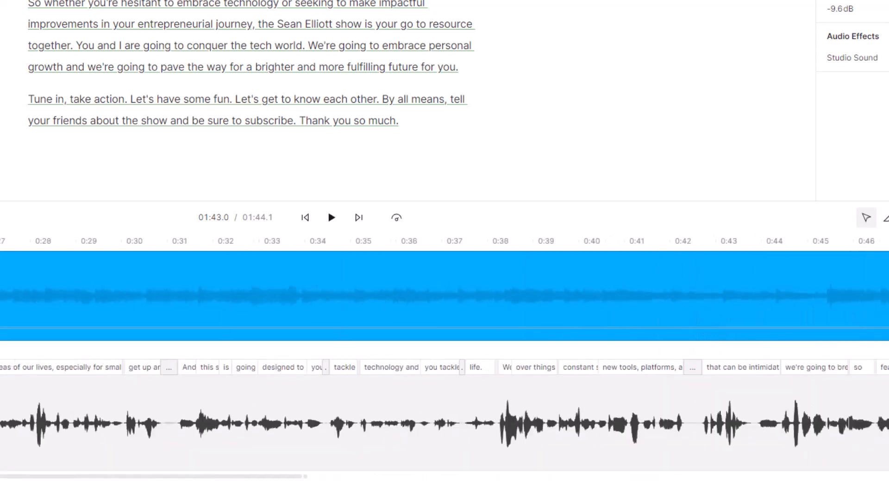
Pull the early keyframe near 0:03 down and play from the beginning
{"action": "scroll", "scroll_direction": "left", "scroll_amount": 3}
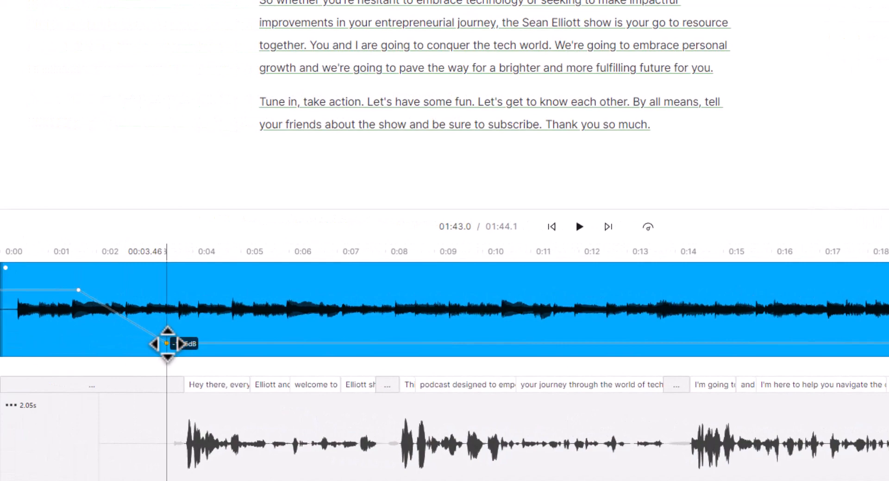
{"action": "left_click_drag", "start_coordinate": [167, 344], "coordinate": [130, 332]}
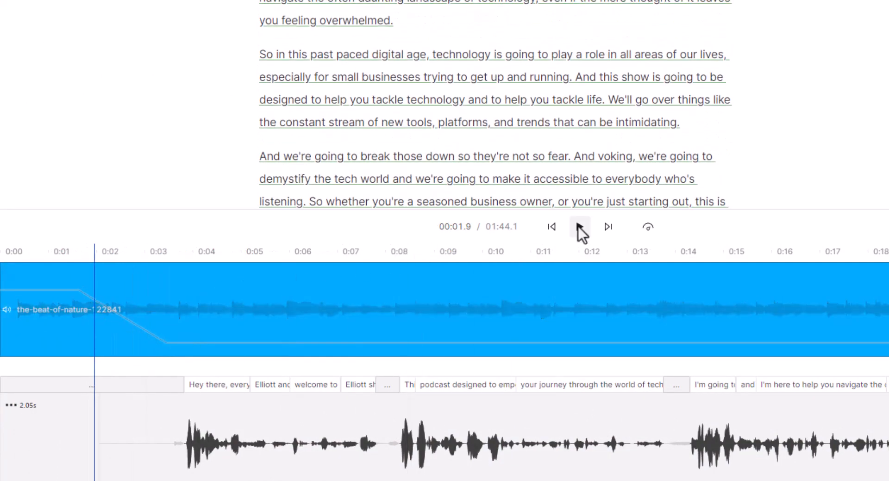
{"action": "left_click", "coordinate": [579, 226]}
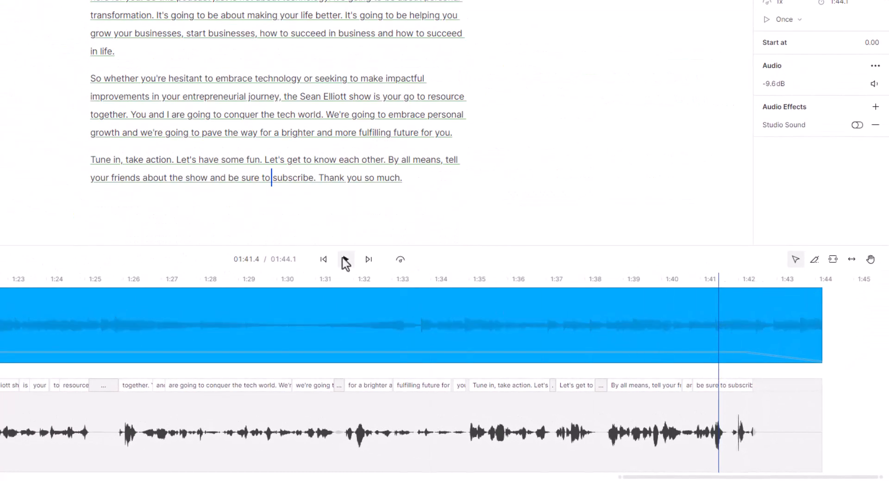
Preview the music fading out and stop playback at the episode's end, 1:44
{"action": "left_click", "coordinate": [344, 259]}
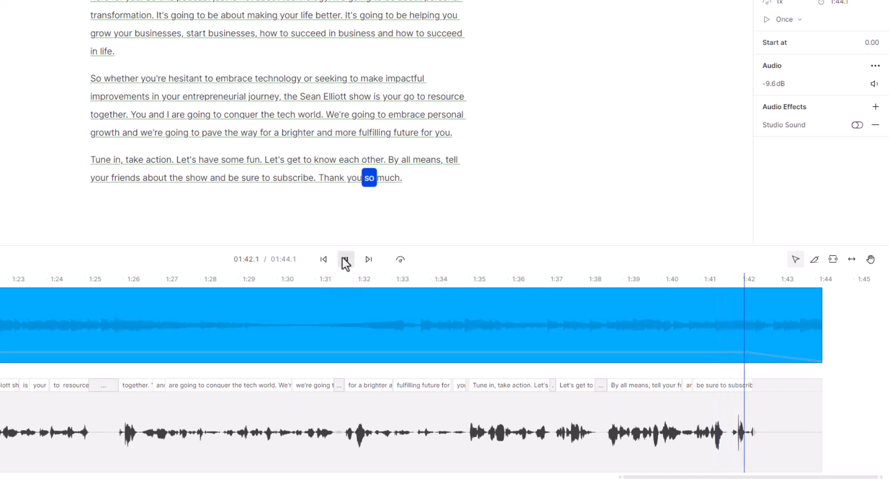
{"action": "left_click", "coordinate": [346, 259]}
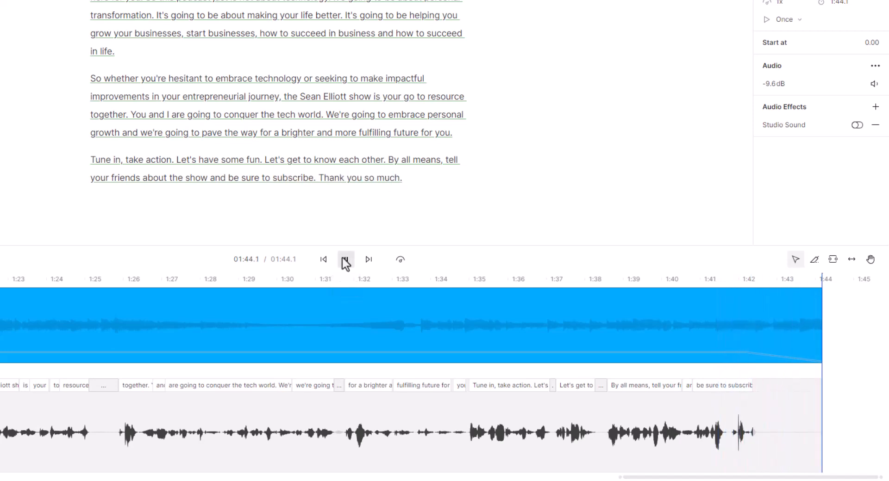
{"action": "left_click", "coordinate": [345, 259]}
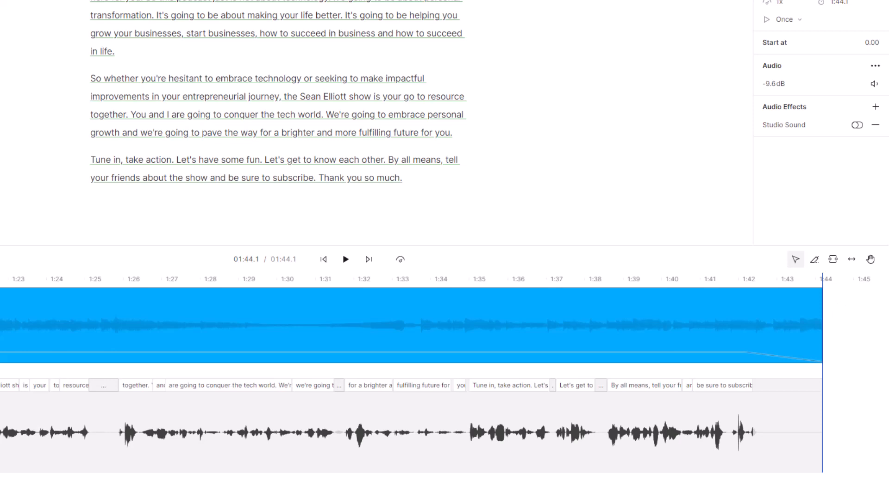